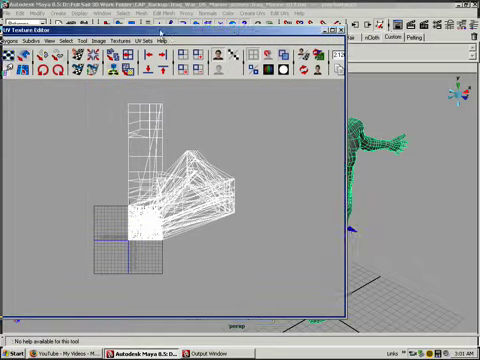
# Switch the torso to UV selection and dock the UV Texture Editor beside the perspective view
pyautogui.rightClick(195, 190)
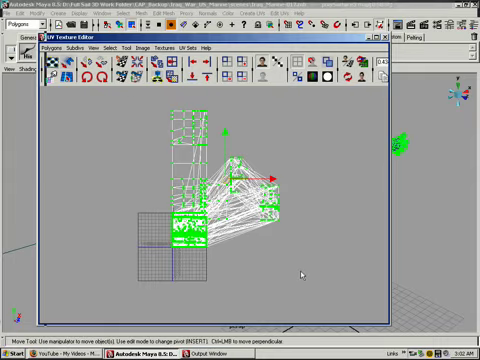
pyautogui.click(44, 47)
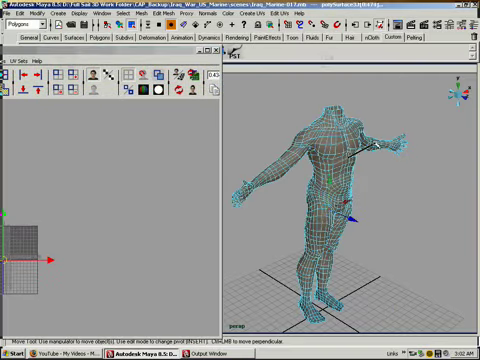
pyautogui.rightClick(320, 180)
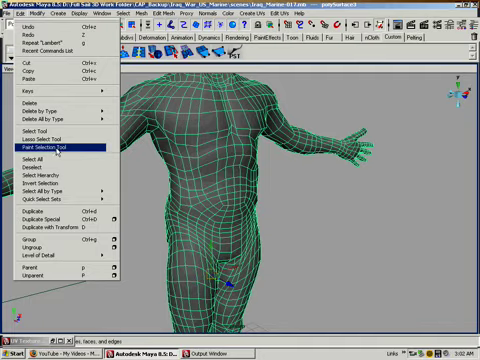
# Activate the Paint Selection Tool with Face component mode on the marine torso
pyautogui.click(45, 148)
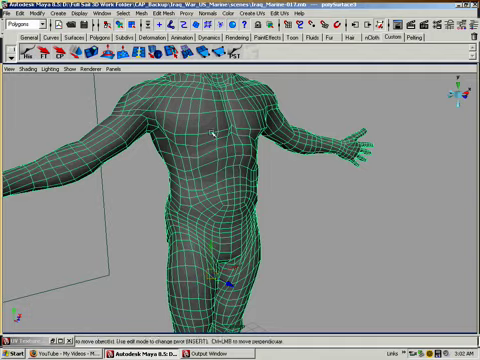
pyautogui.rightClick(218, 130)
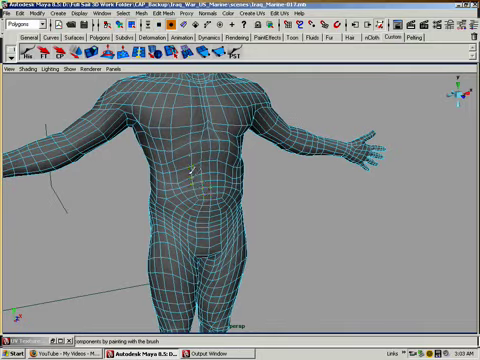
pyautogui.rightClick(190, 180)
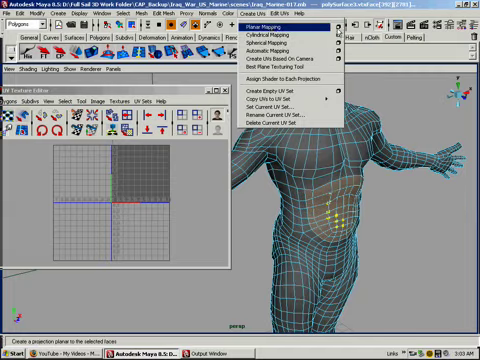
# Apply Planar Mapping to the selected belly faces
pyautogui.click(267, 20)
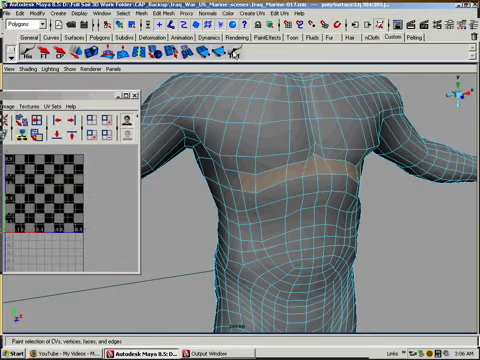
# Switch the torso to Face mode to select the upper chest band
pyautogui.rightClick(258, 160)
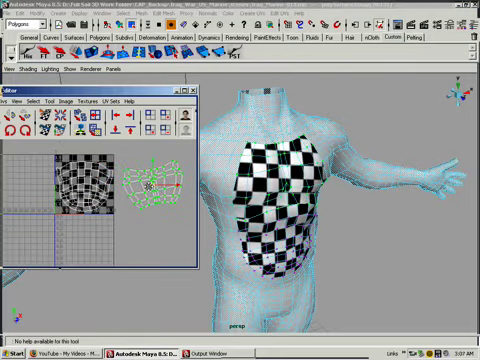
# Choose a component mode from the UV Texture Editor marking menu
pyautogui.rightClick(150, 175)
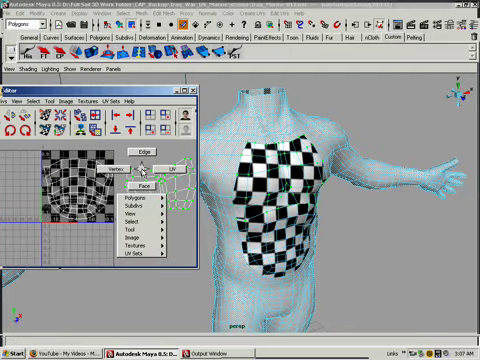
pyautogui.click(155, 180)
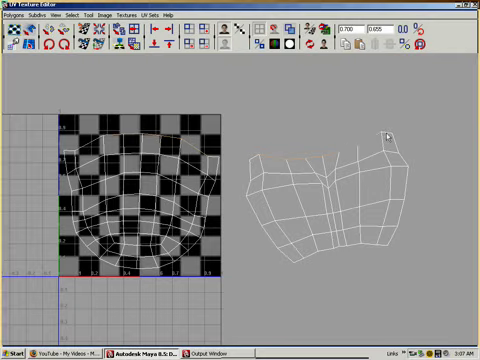
pyautogui.moveTo(285, 158)
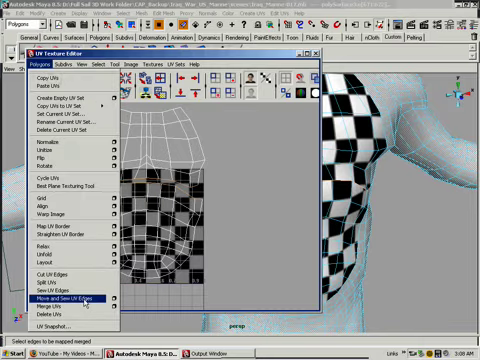
# Move and Sew the upper chest patch's border edges onto the lower shell
pyautogui.click(62, 297)
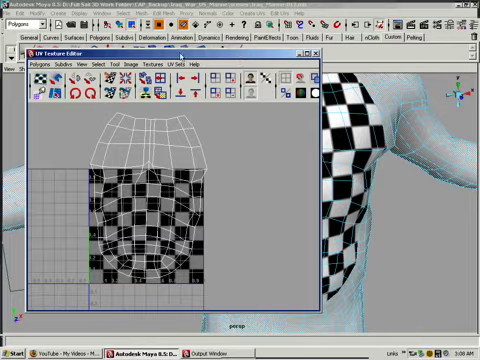